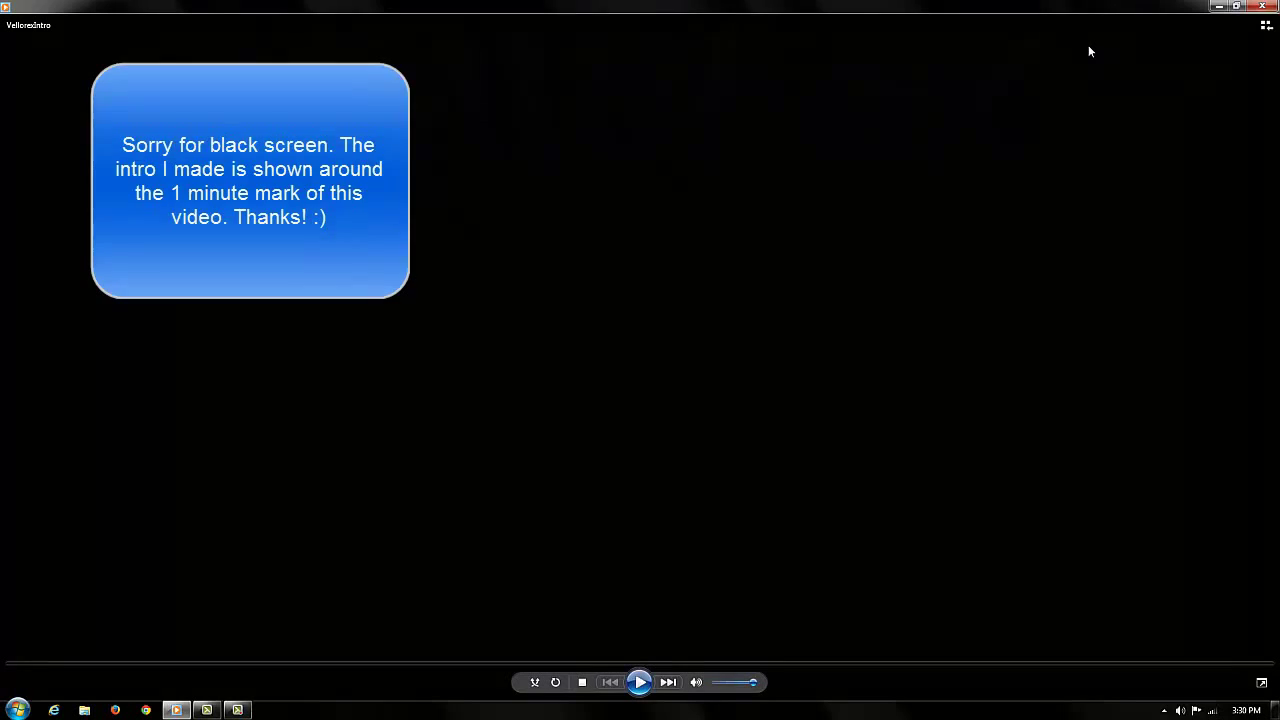
- Start playback of the VellorexIntro video in full-window mode
left_click(638, 682)
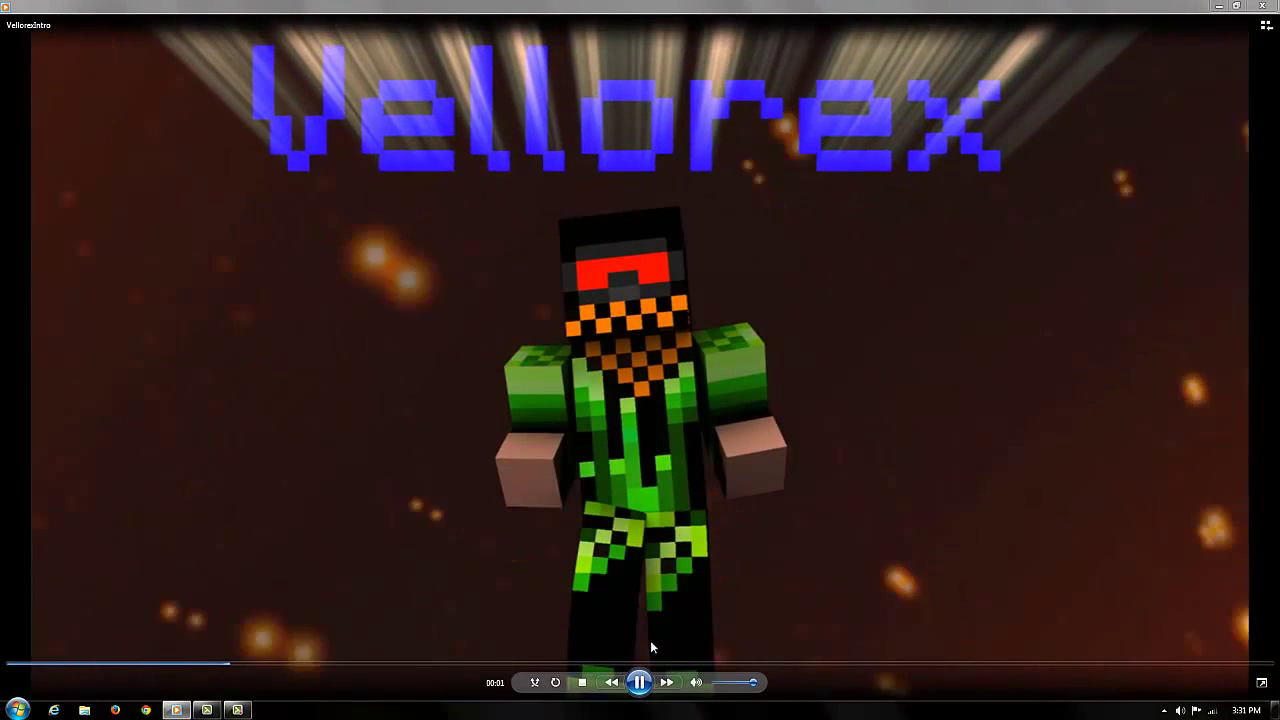